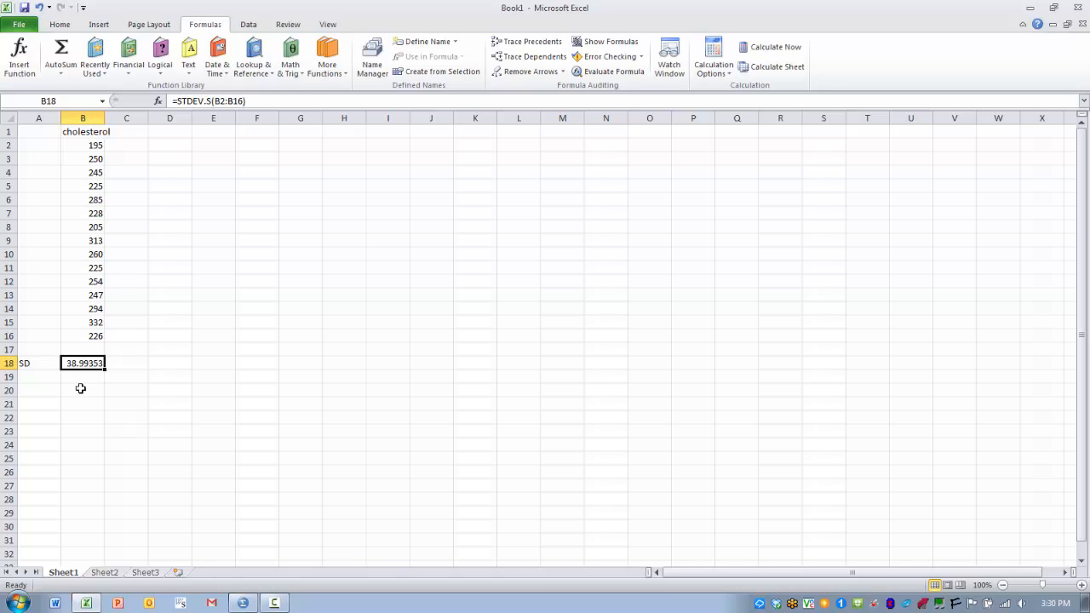
mouse_move(173, 299)
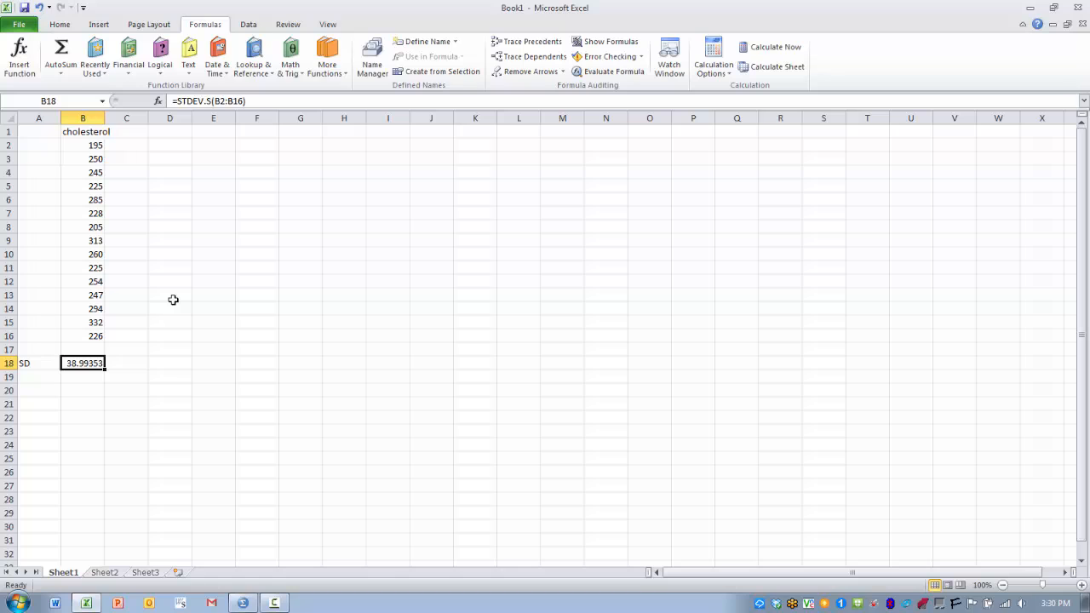